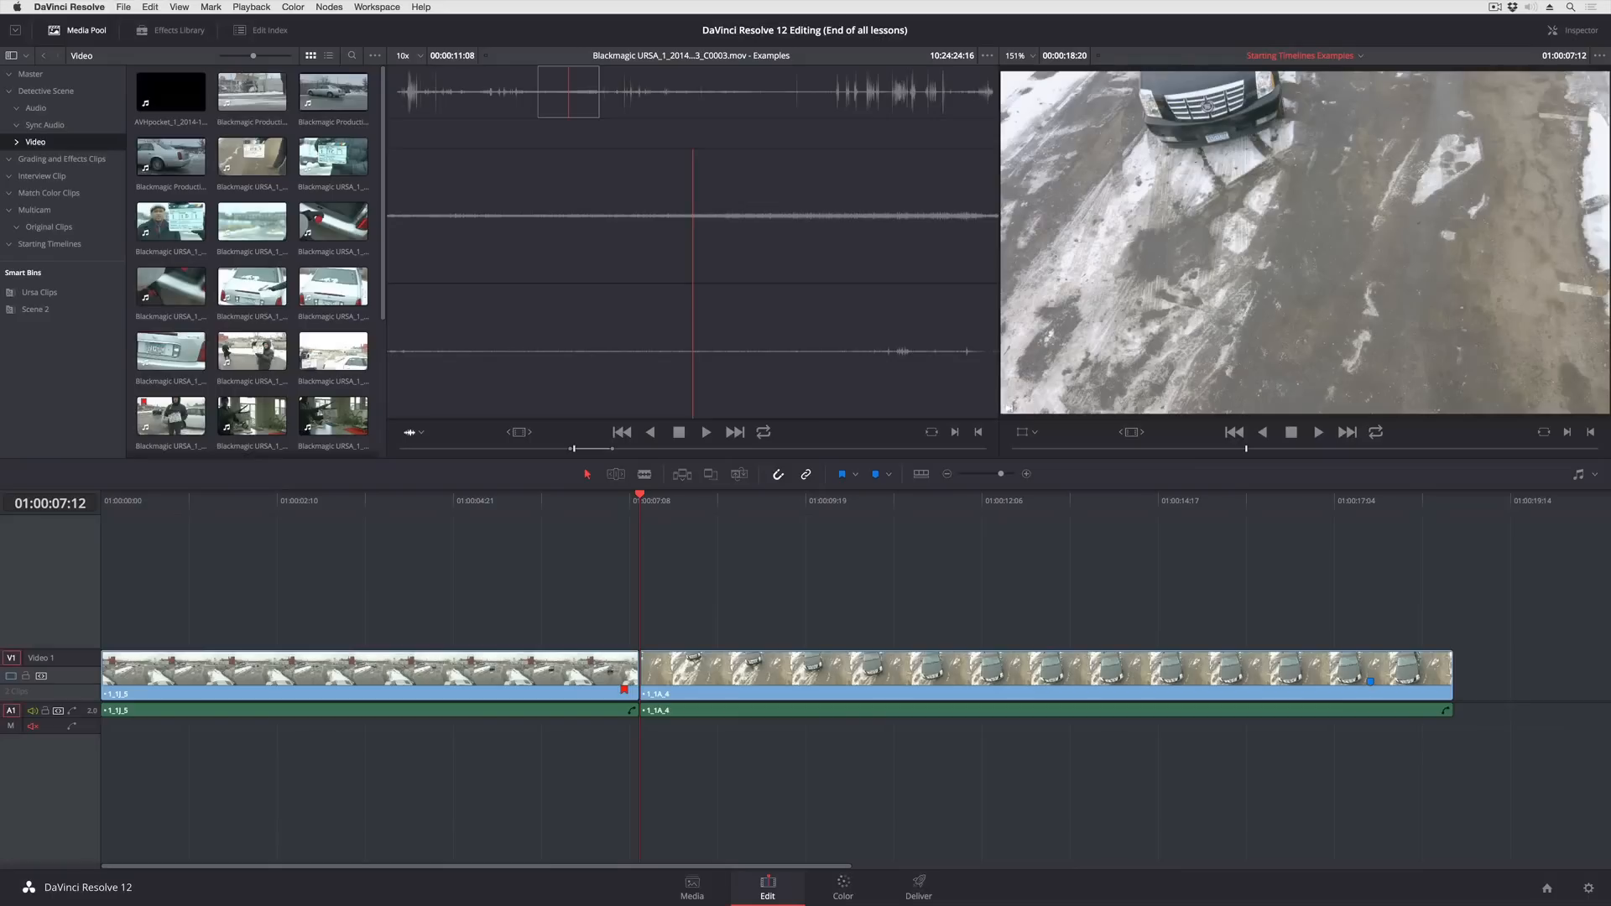
Clear the trim highlight on the cut and select the second clip 1_1A_4.
left_click(636, 673)
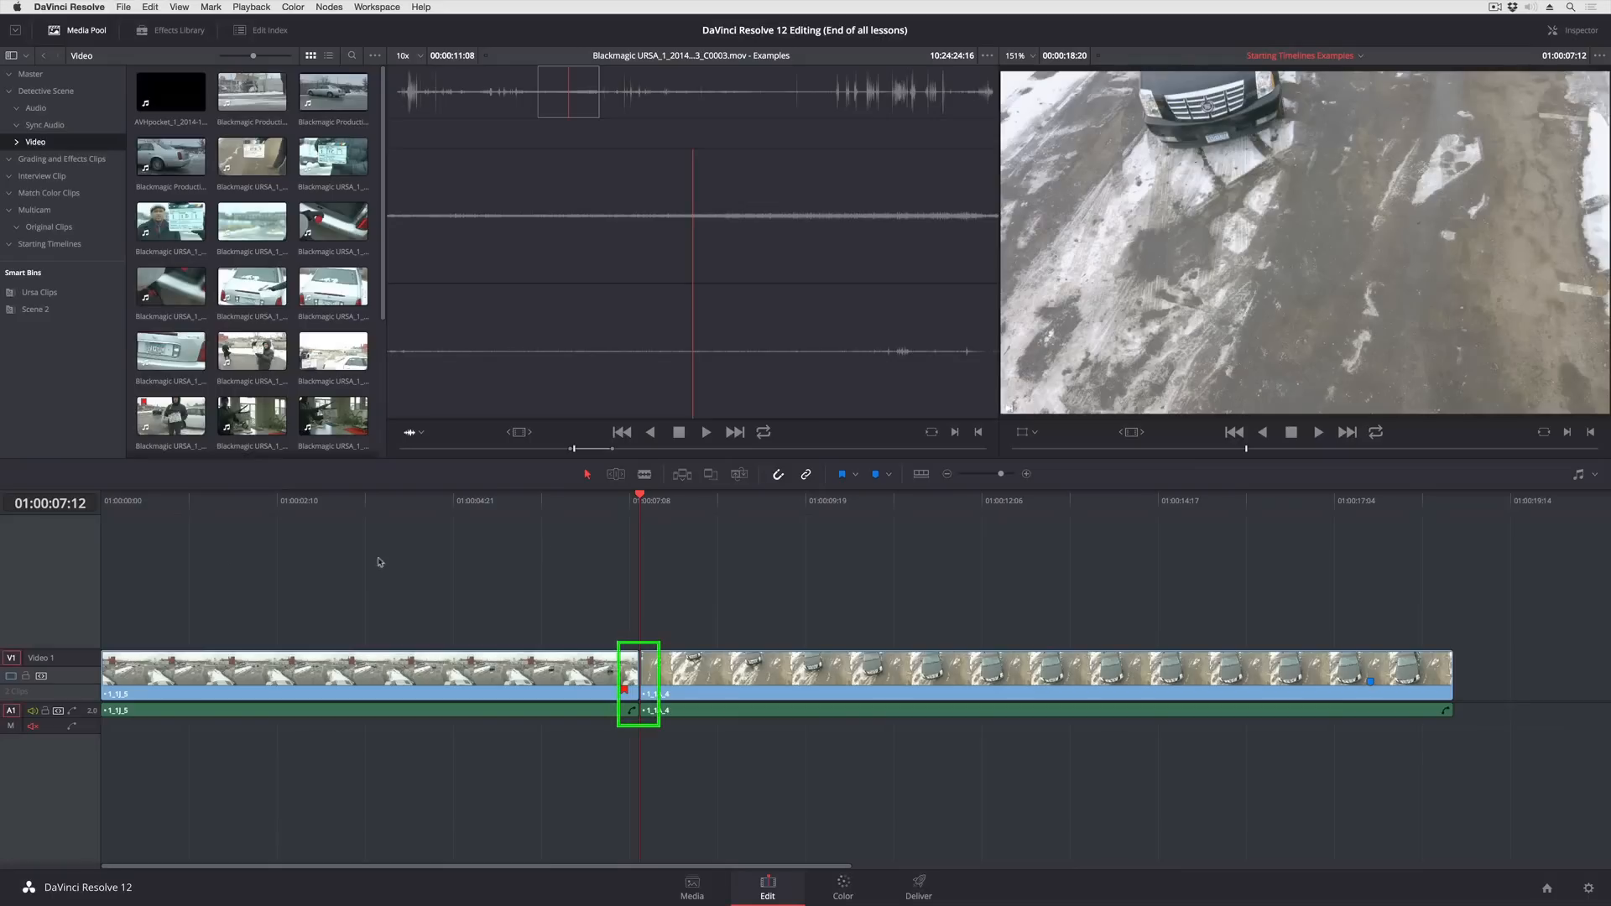
left_click(516, 500)
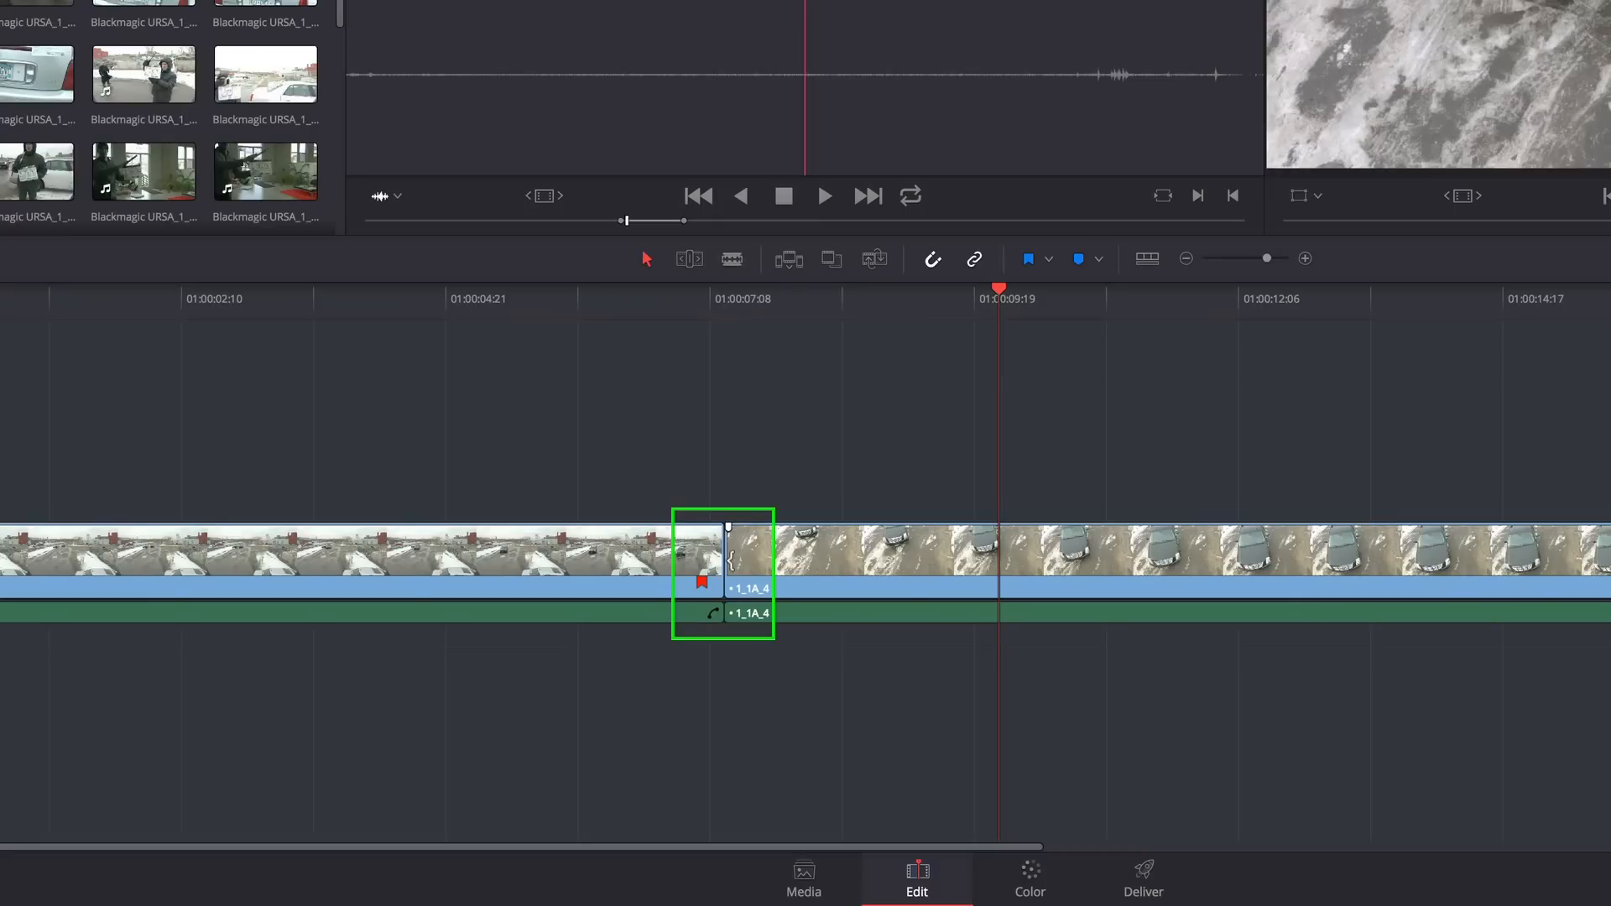
left_click(838, 572)
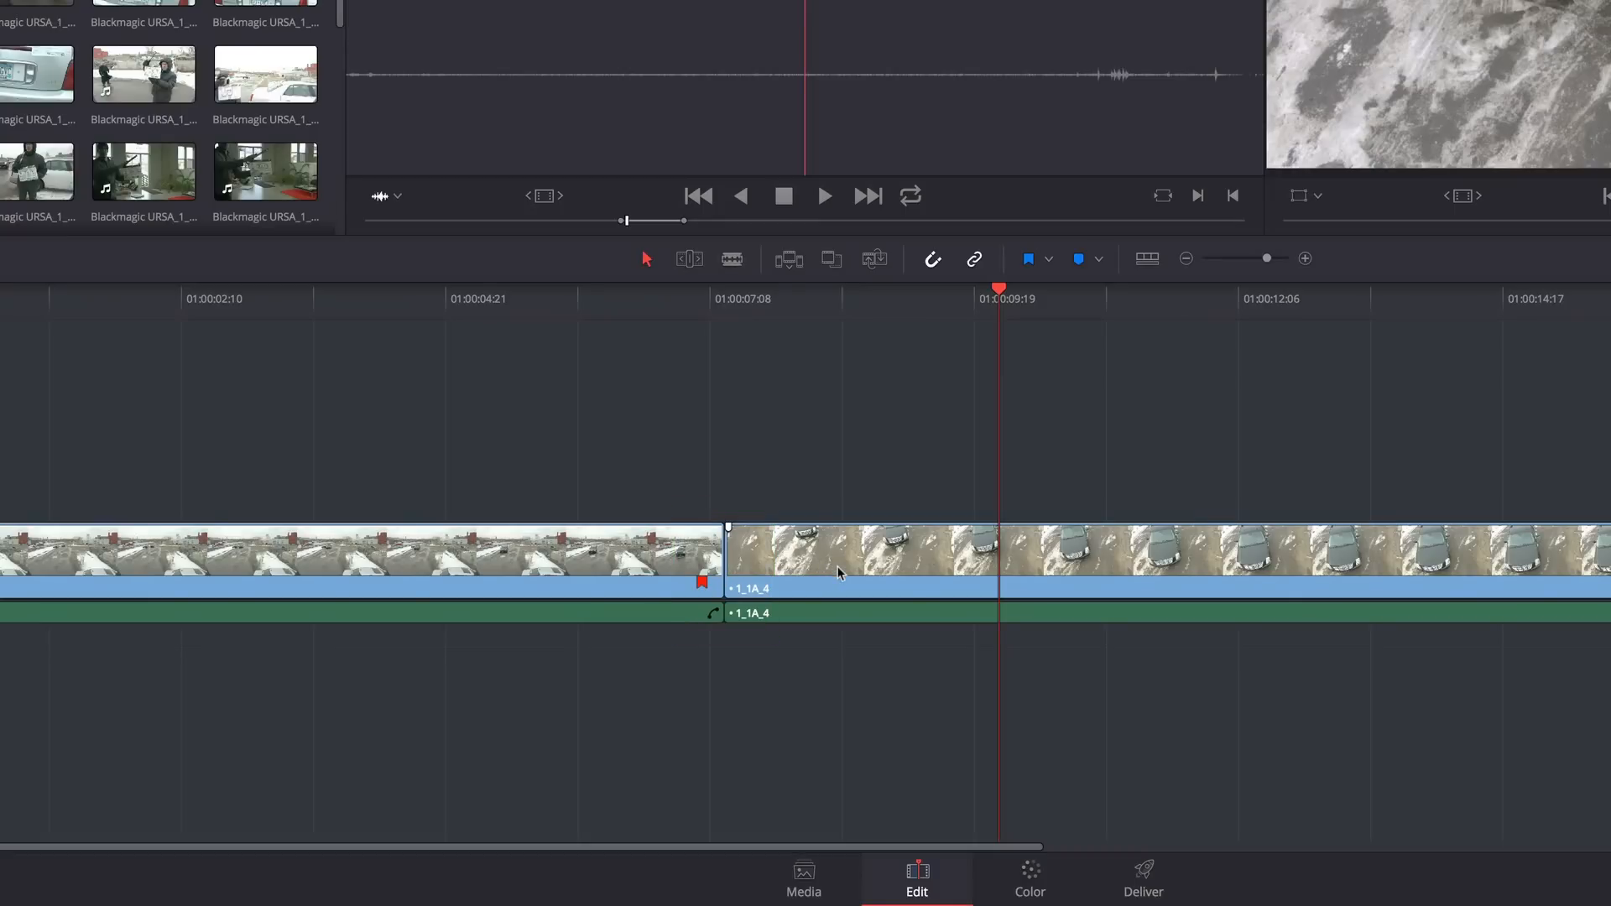
left_click(853, 563)
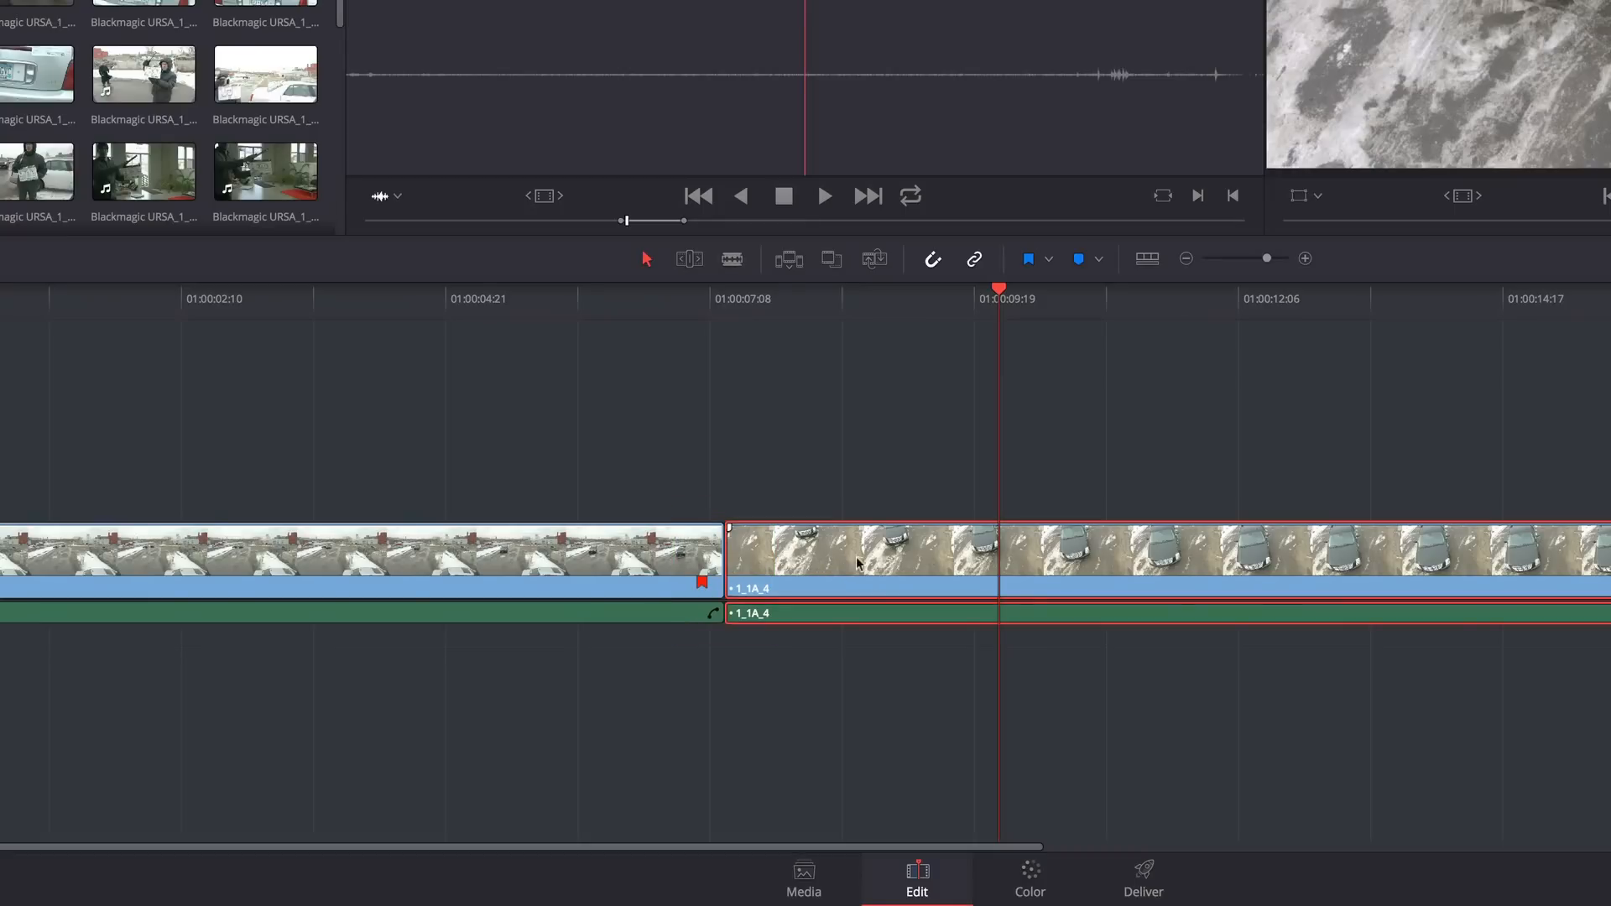
mouse_move(1102, 559)
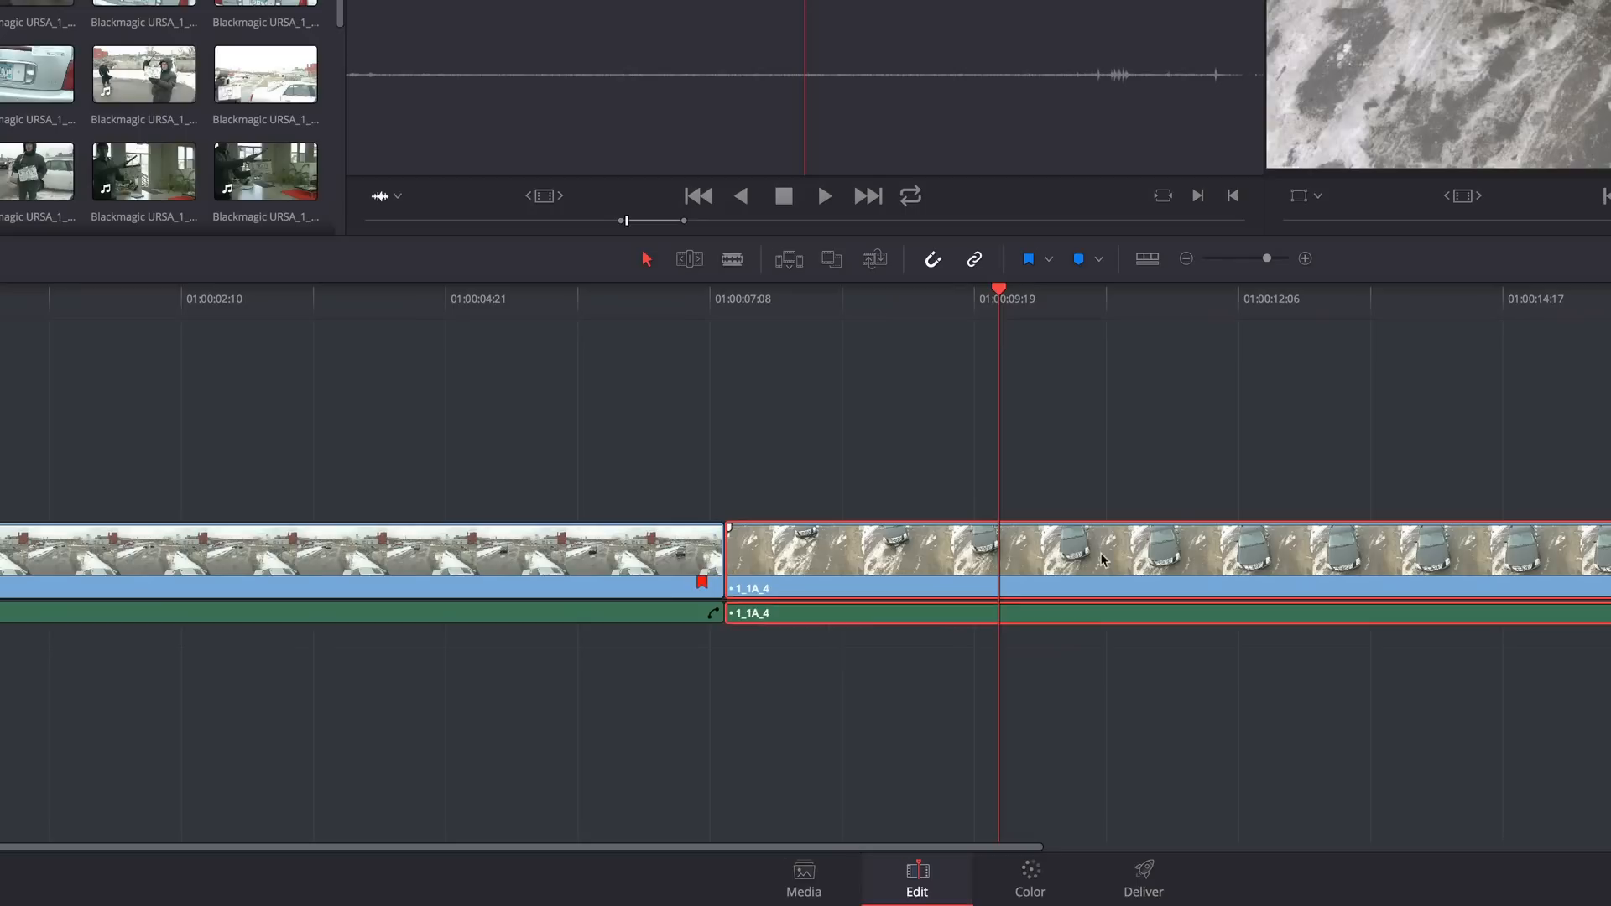
mouse_move(1170, 566)
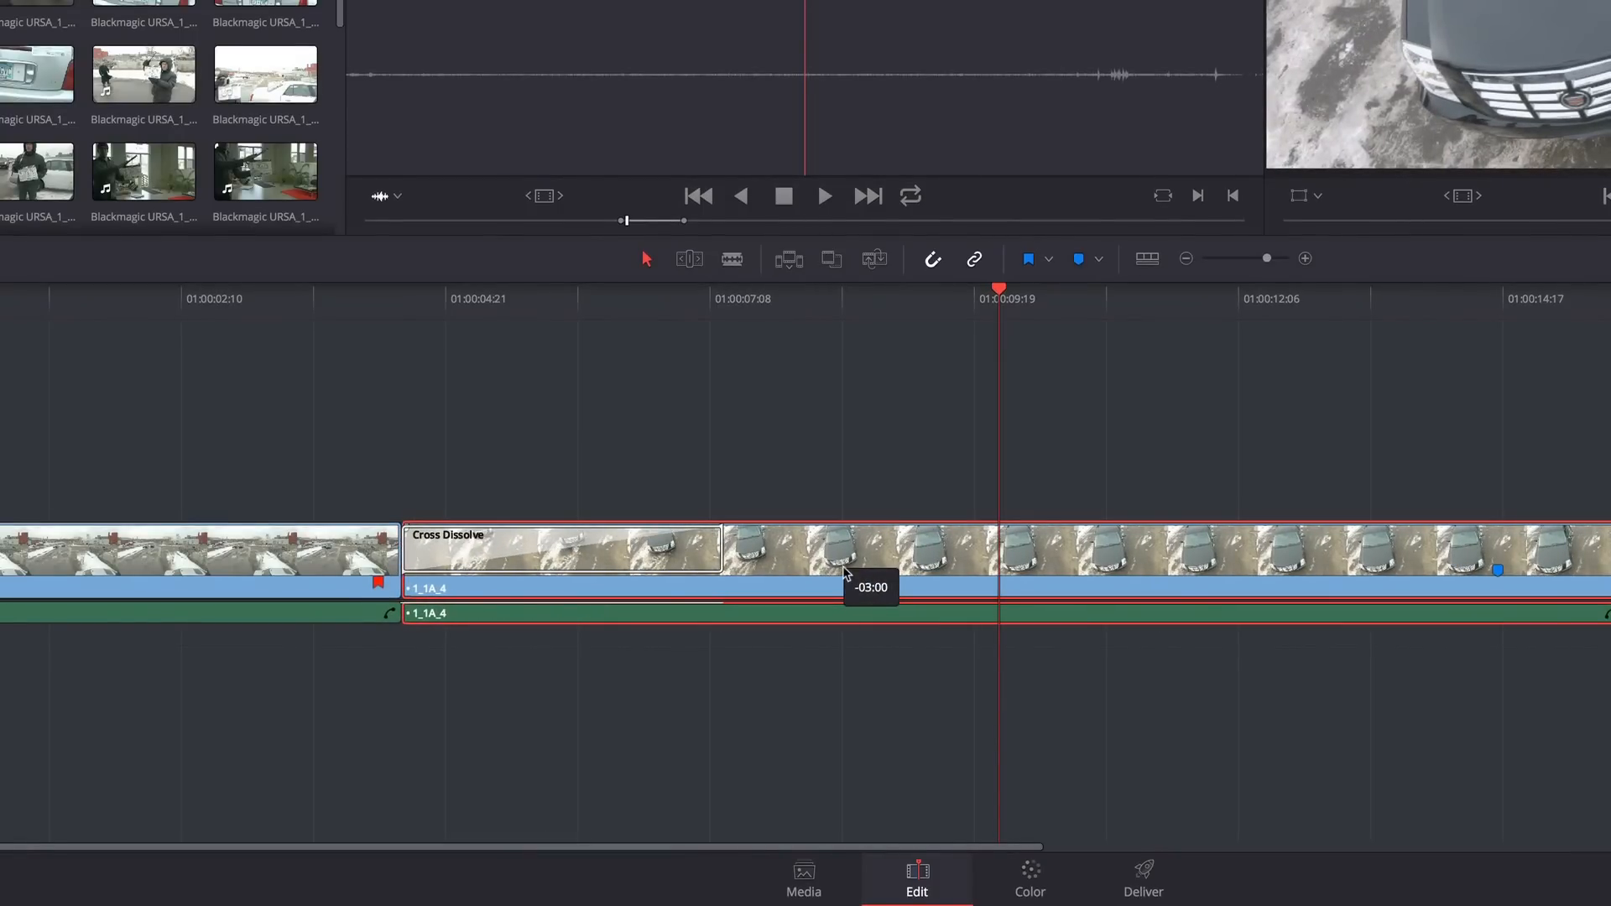
Move clip 1_1A_4 three seconds earlier so a Cross Dissolve forms over the overlap.
left_click(563, 546)
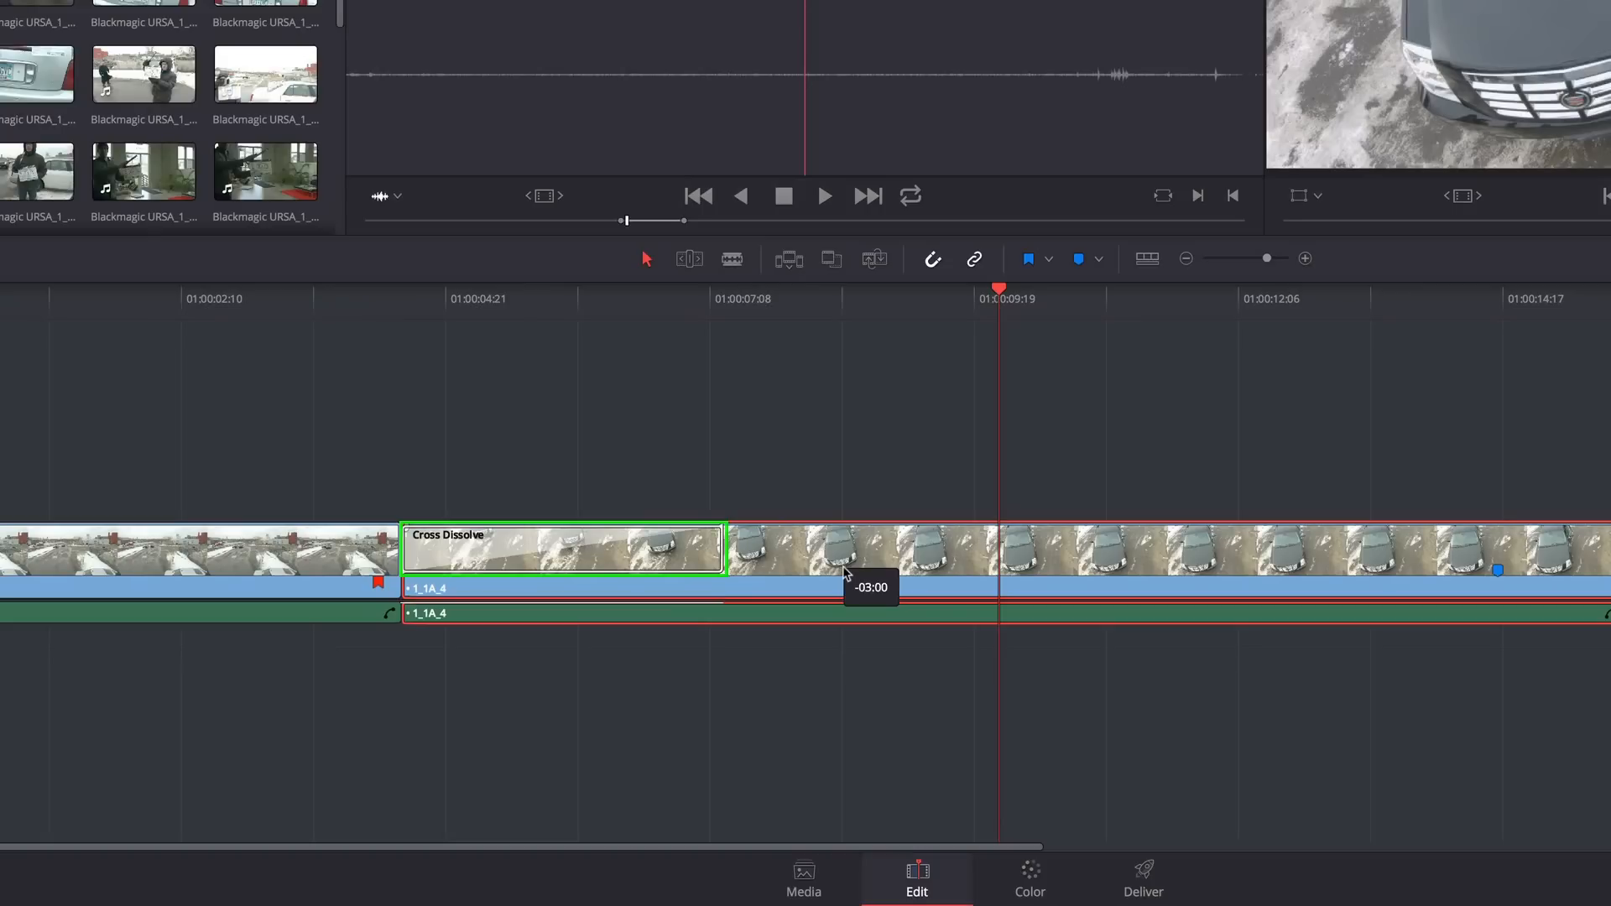